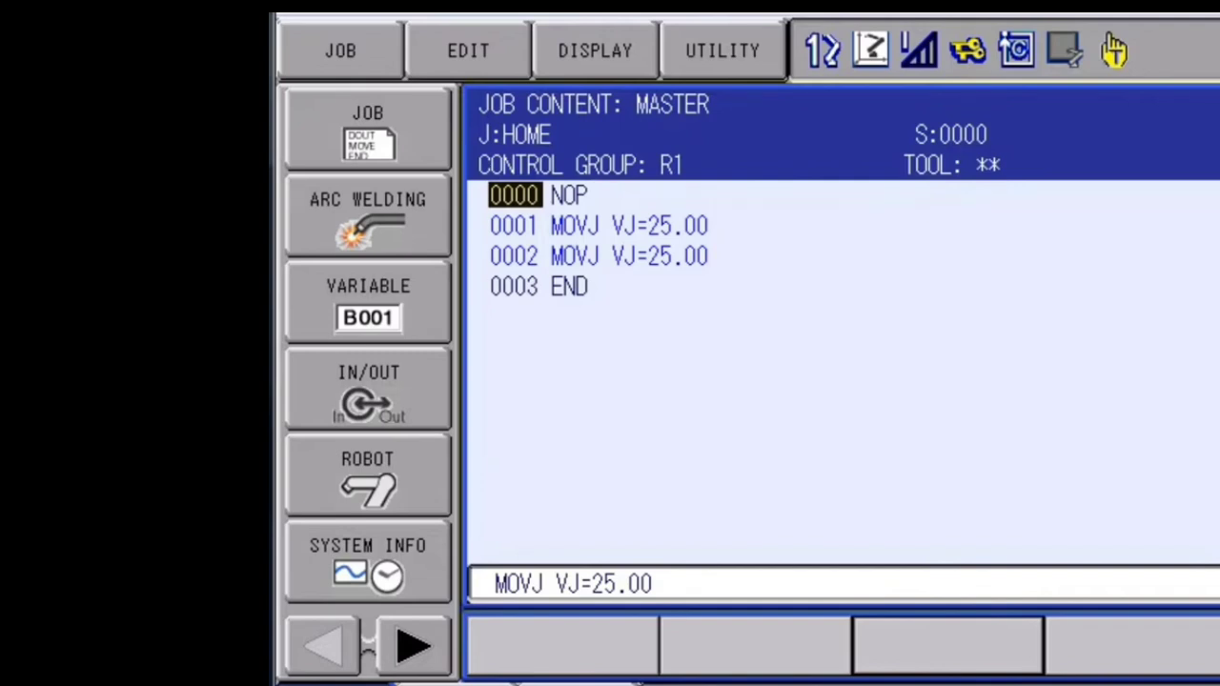
Step: Open the Security screen from System Info, showing the controller in editing mode
click(367, 562)
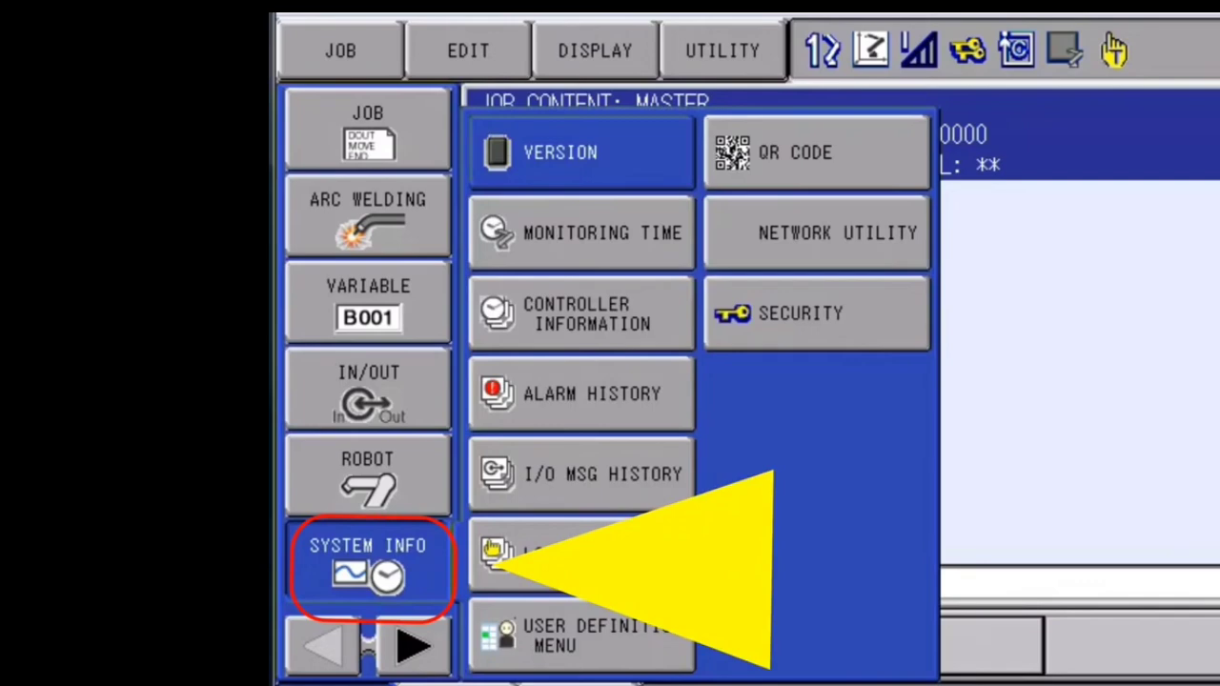
click(815, 312)
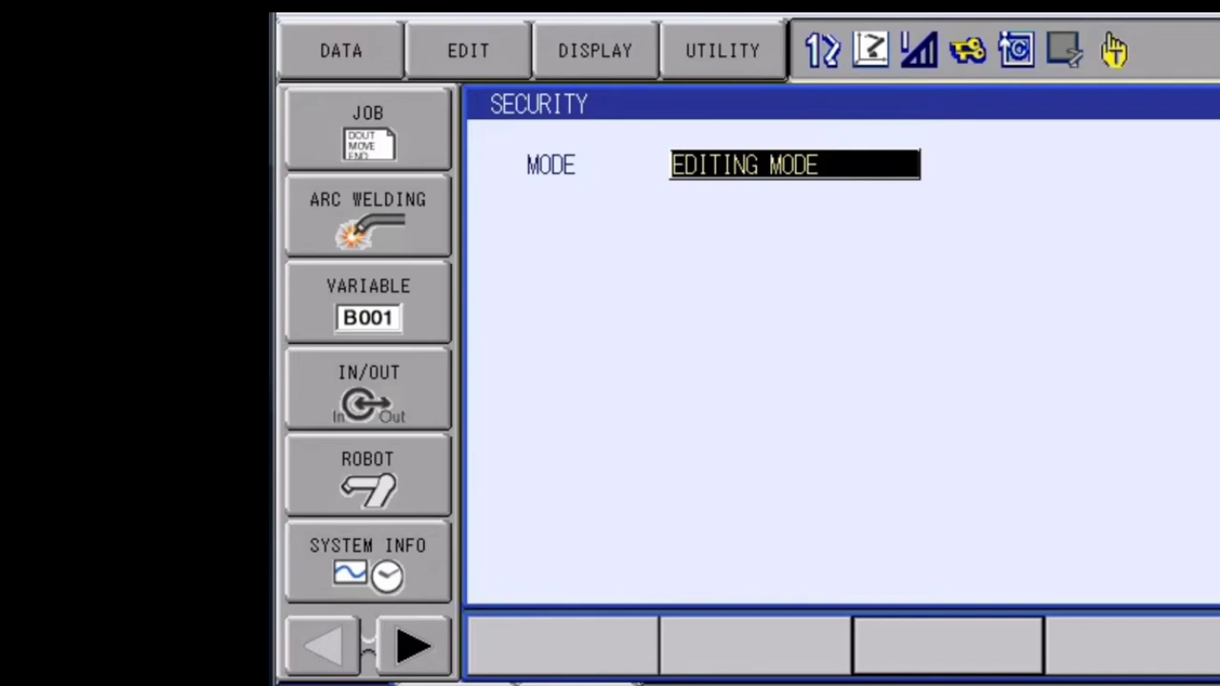
Step: Change the security mode from editing mode to management mode and confirm
click(793, 165)
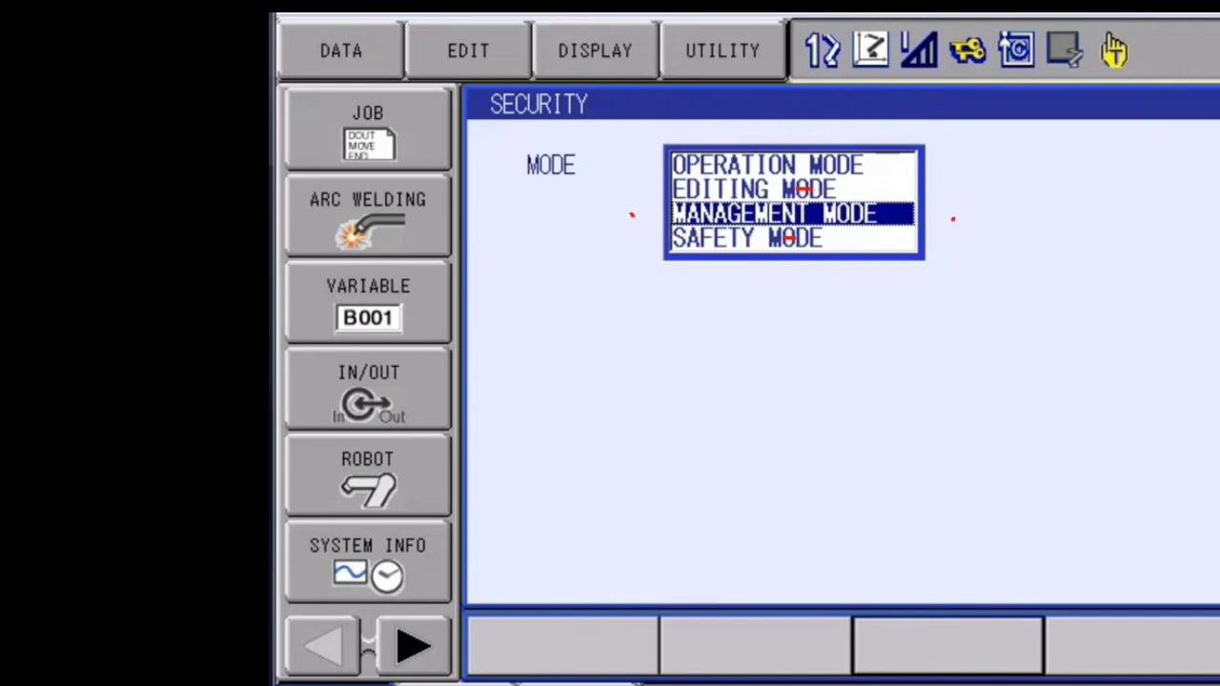
click(774, 213)
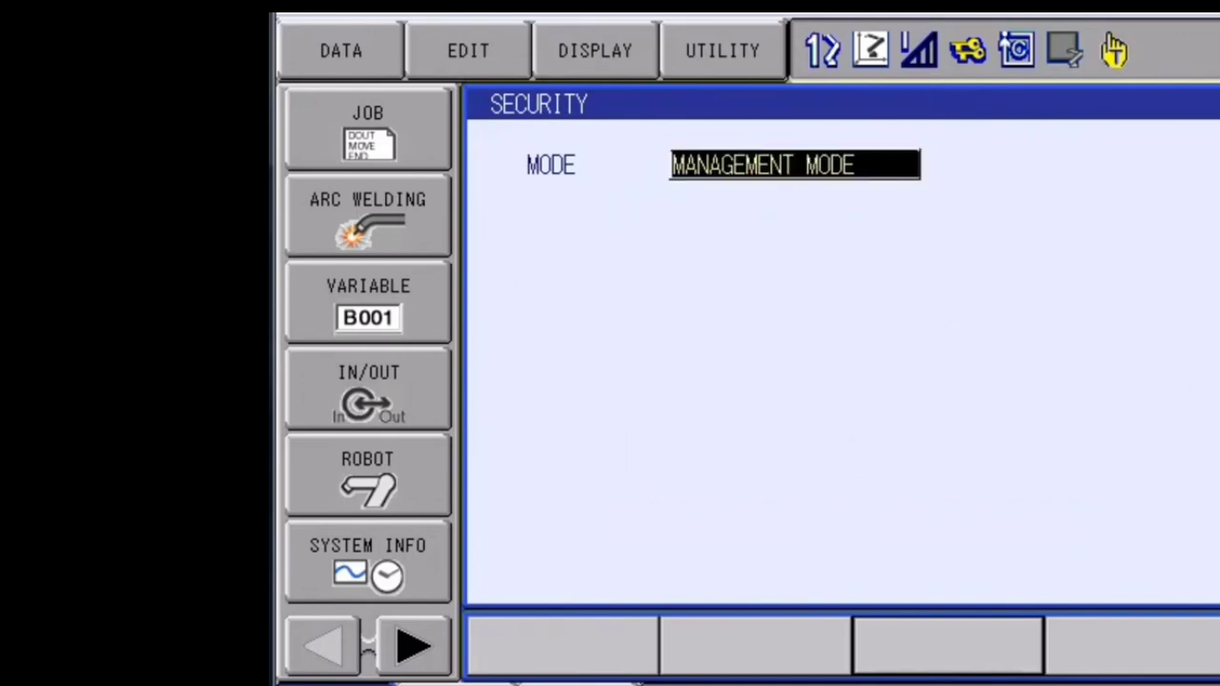
click(967, 50)
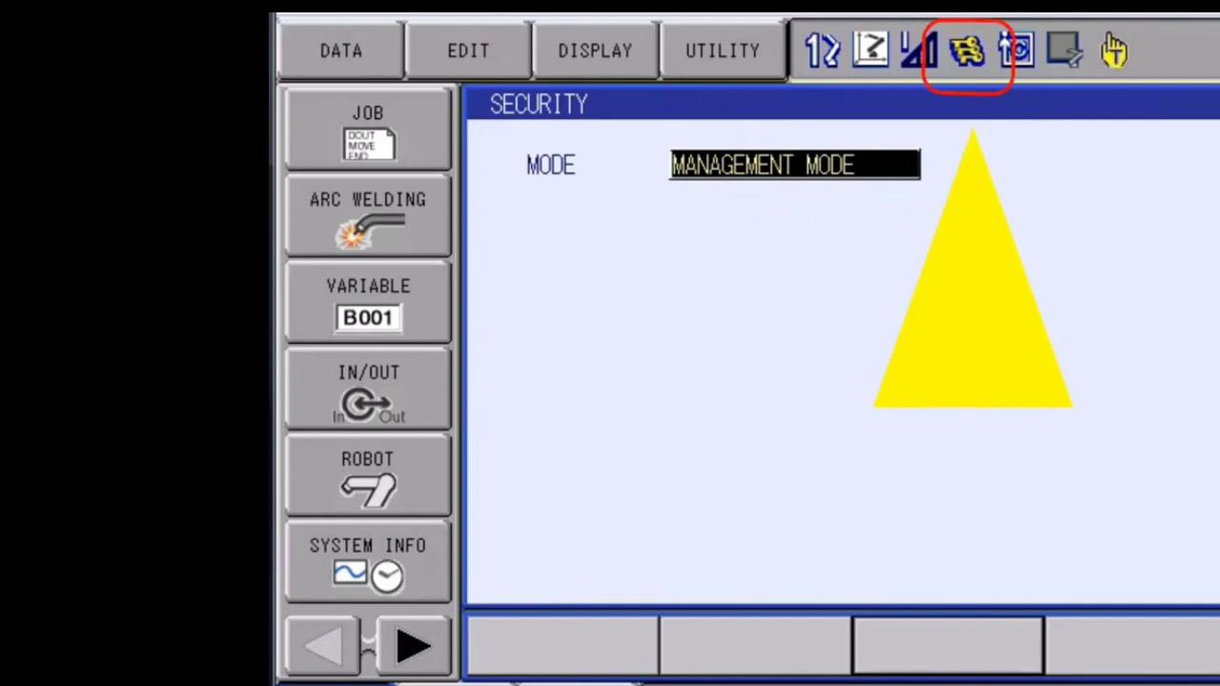
click(367, 475)
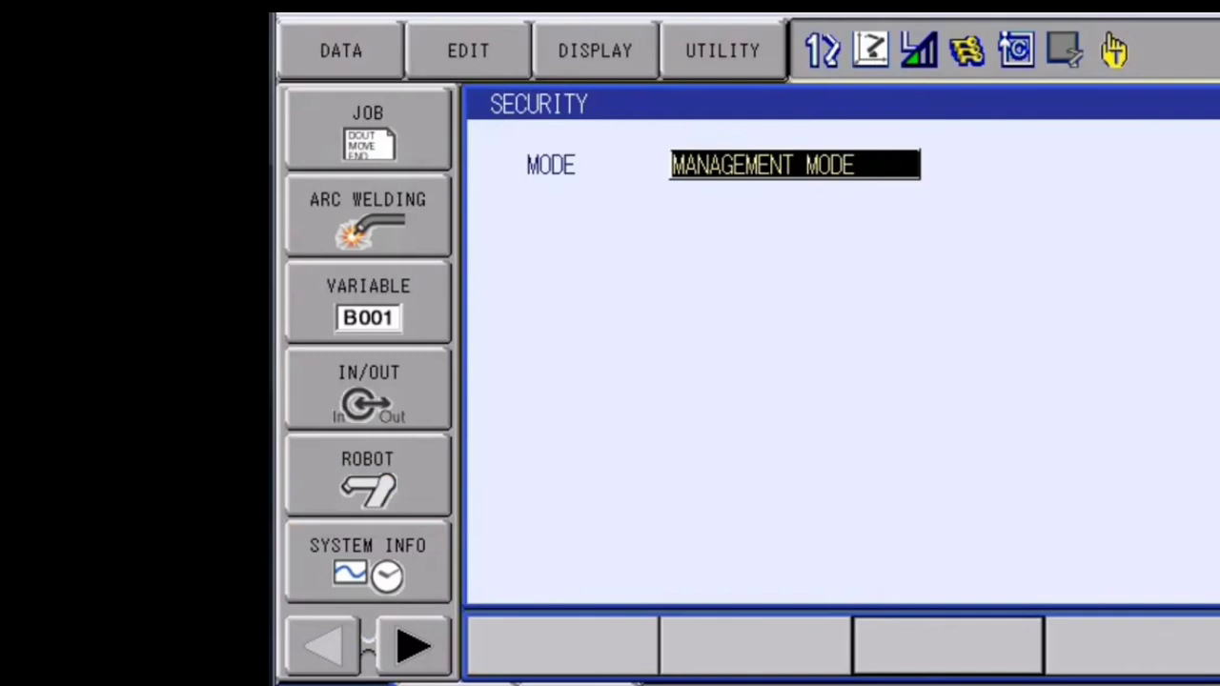
click(367, 477)
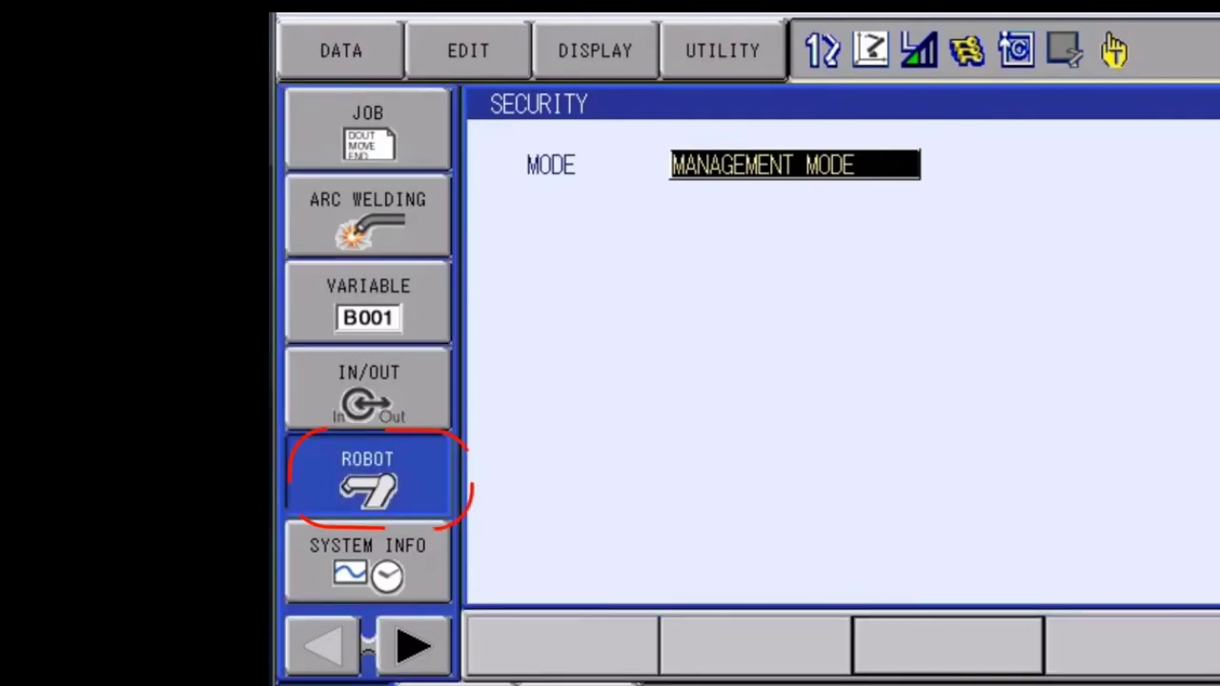
Step: Open Robot > Home Position and select all R1 axes for home position creation
click(367, 473)
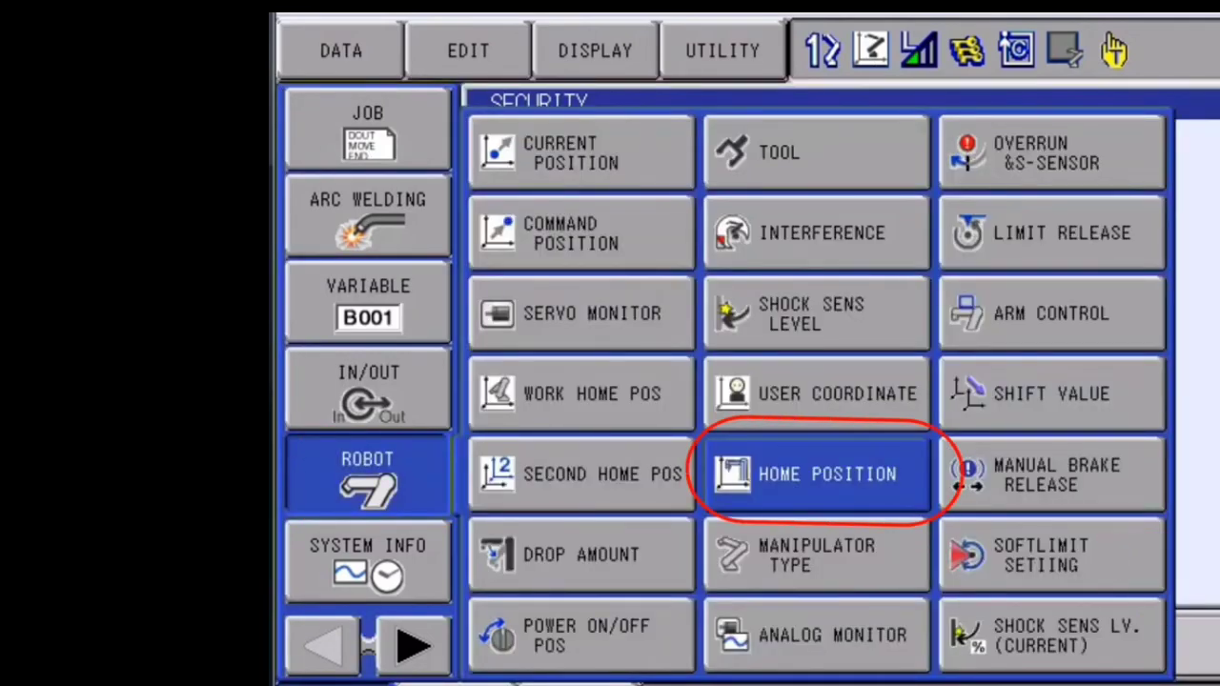
click(815, 473)
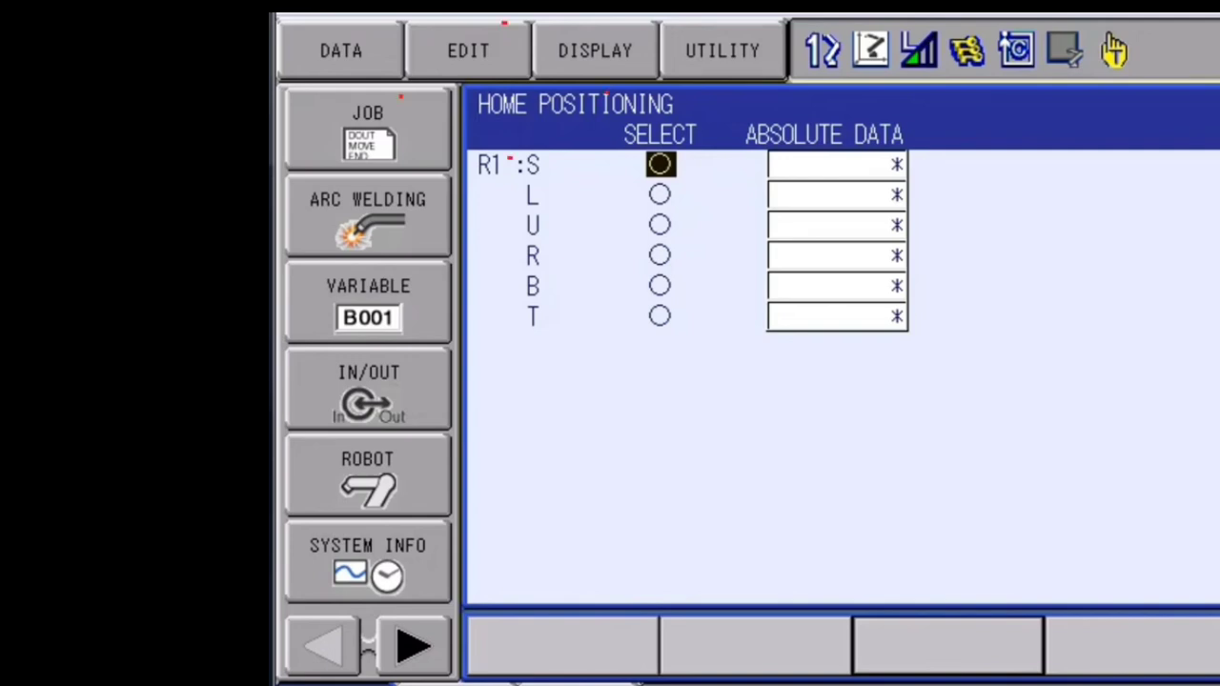
click(467, 49)
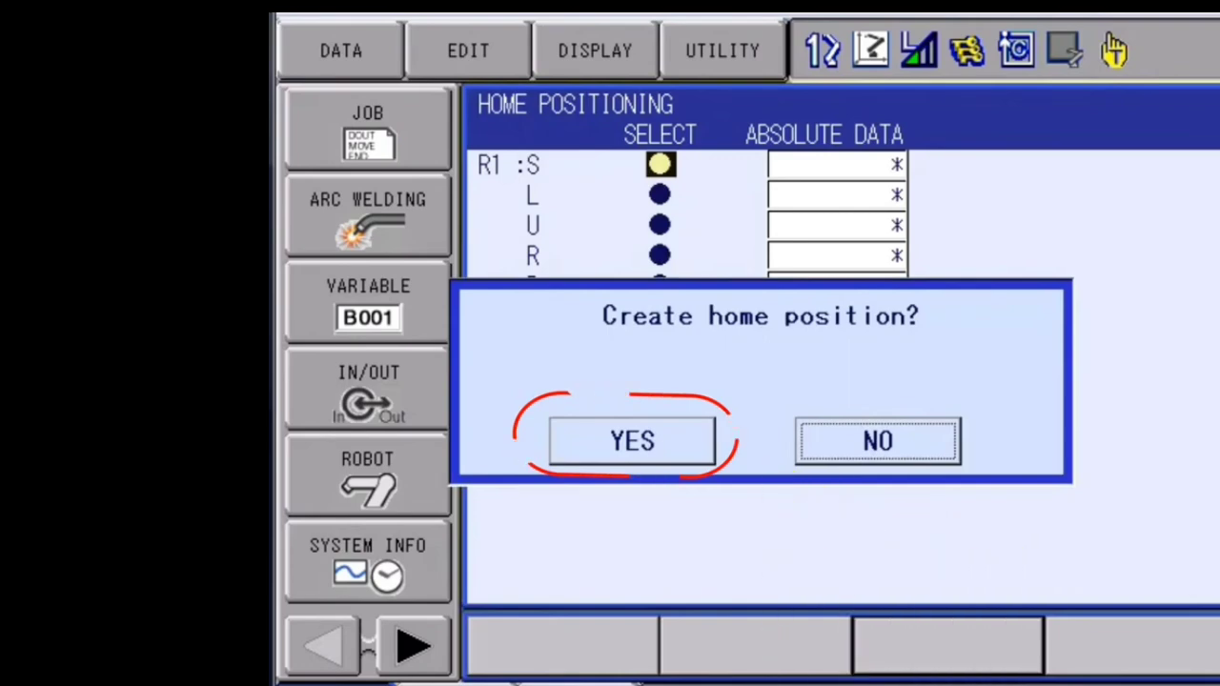
Step: Answer YES to 'Create home position?' to record absolute data for axes S through T
click(631, 440)
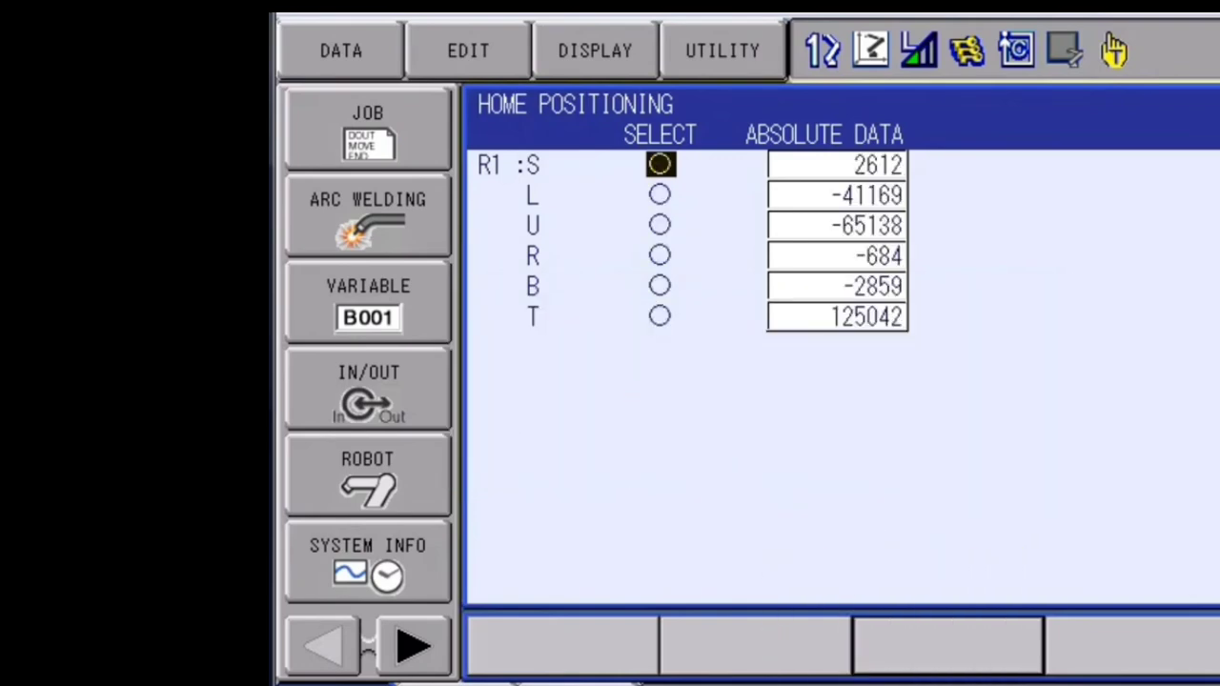